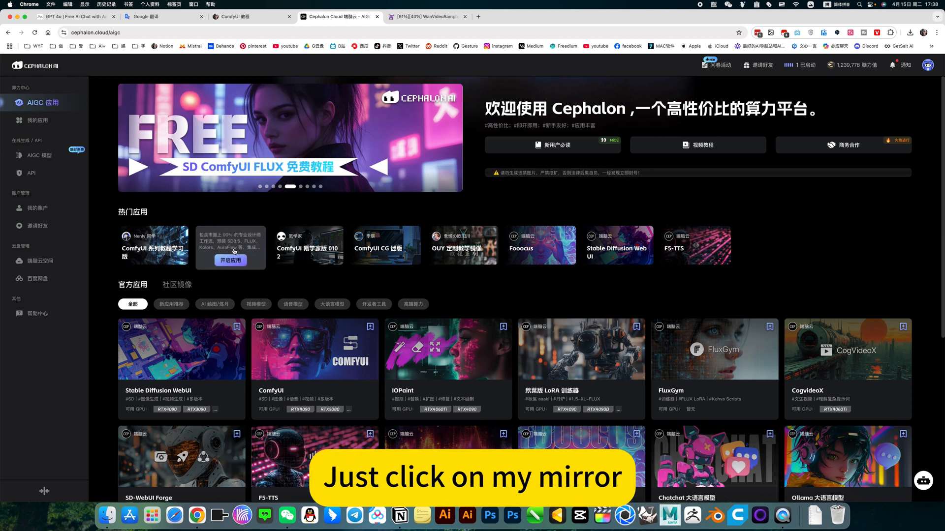
Step: Launch my ComfyUI mirror app from the Cephalon Cloud homepage
left_click(427, 16)
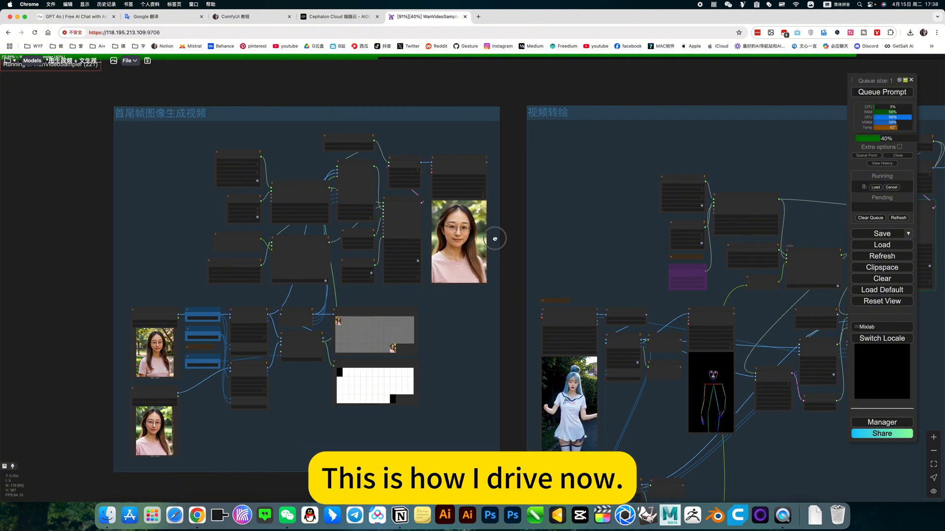
Step: Show the saved workflow sidebar with its image, node, video and audio folders
left_click_drag(494, 238, 190, 242)
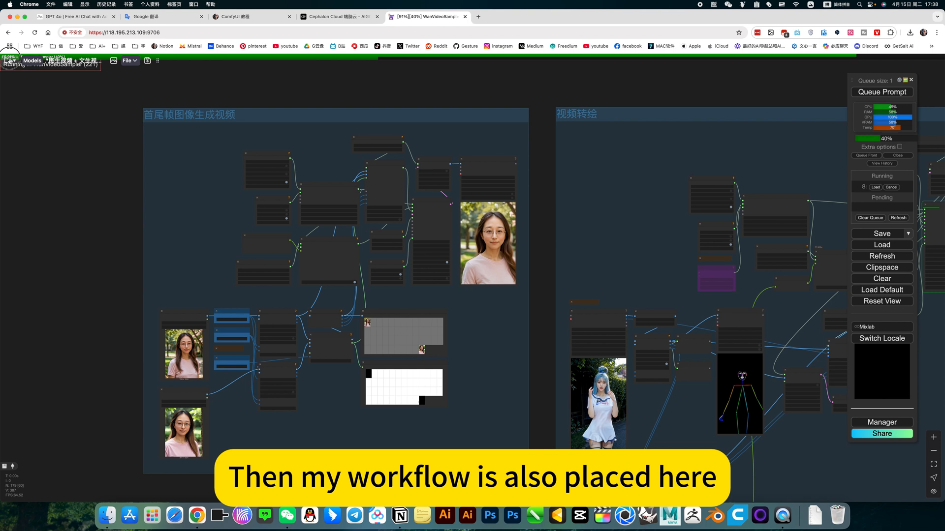
left_click(10, 61)
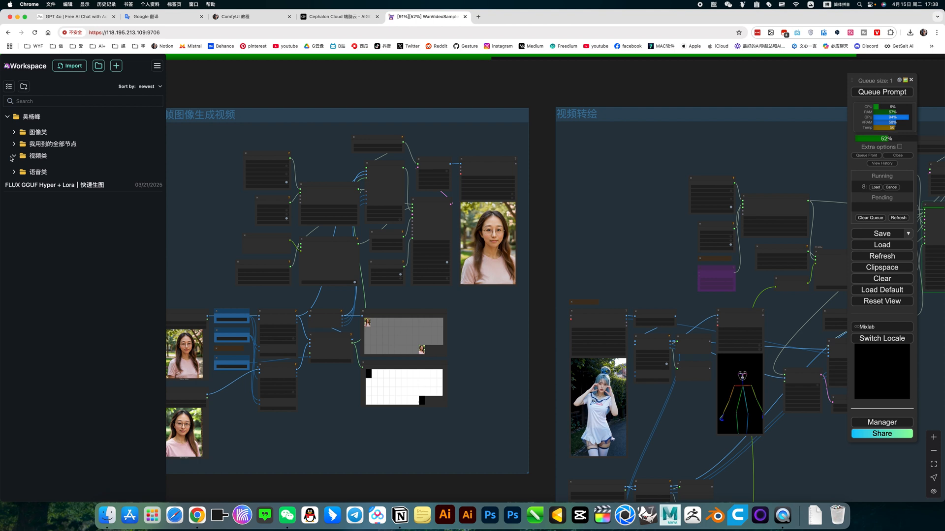
Step: Expand the 视频类 folder and load its first video workflow
left_click(14, 156)
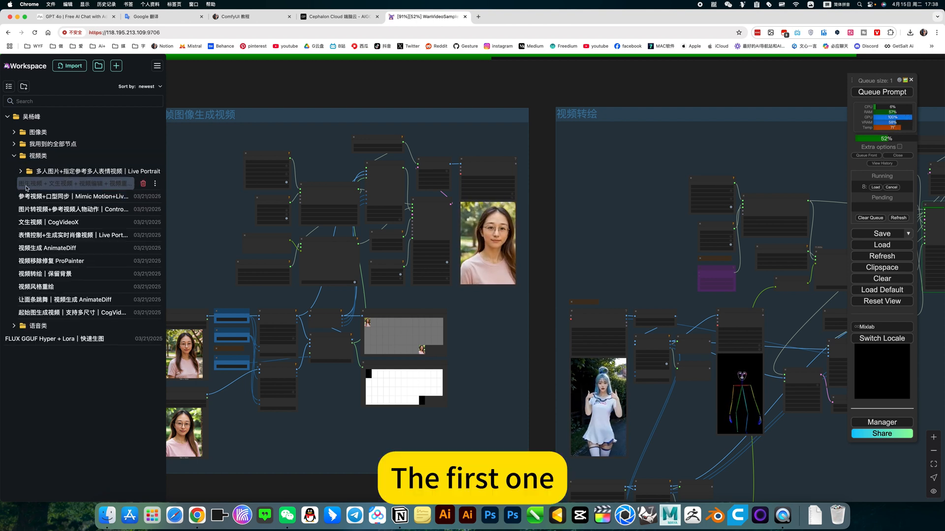
left_click(69, 184)
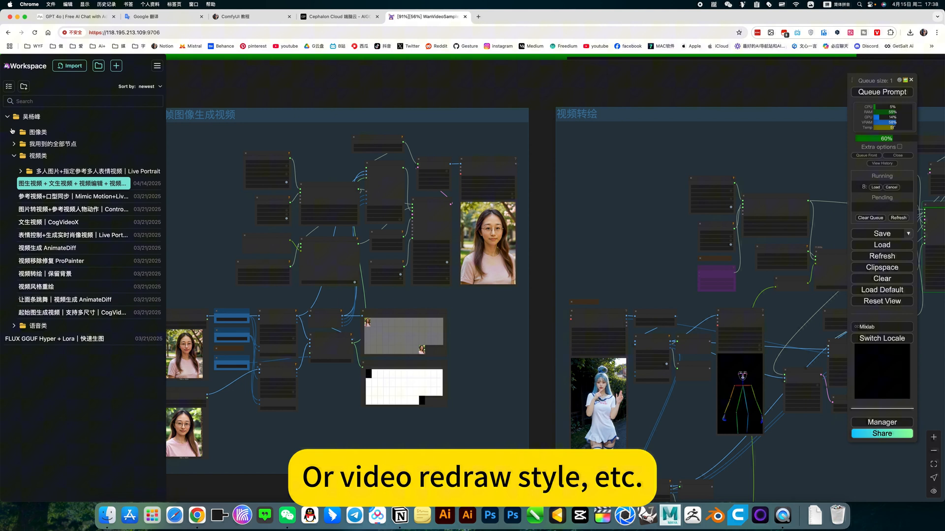
Step: Expand the 图像类 folder and pick an image workflow from its list
left_click(14, 132)
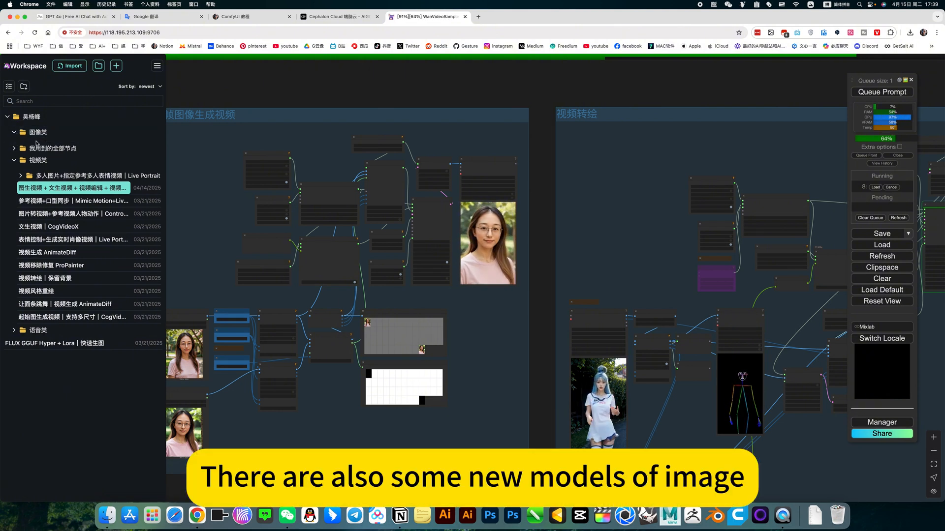
left_click(38, 132)
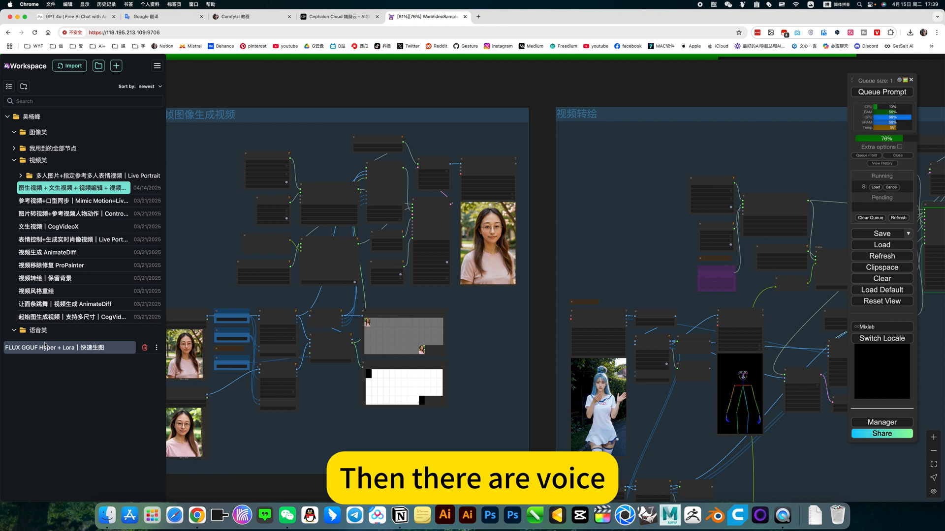
left_click(39, 331)
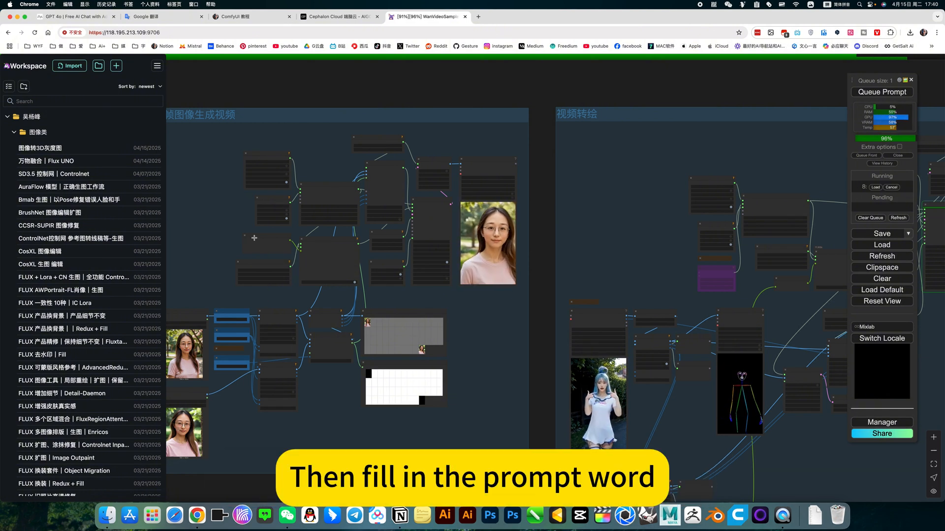
Step: Leave the finished generation and switch to the ComfyUI 教程 notes tab
left_click(881, 93)
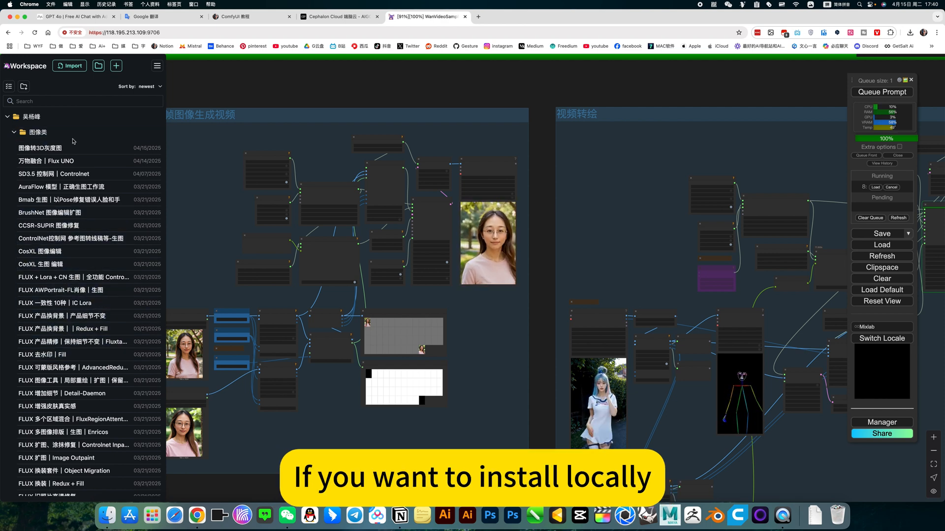
left_click(234, 16)
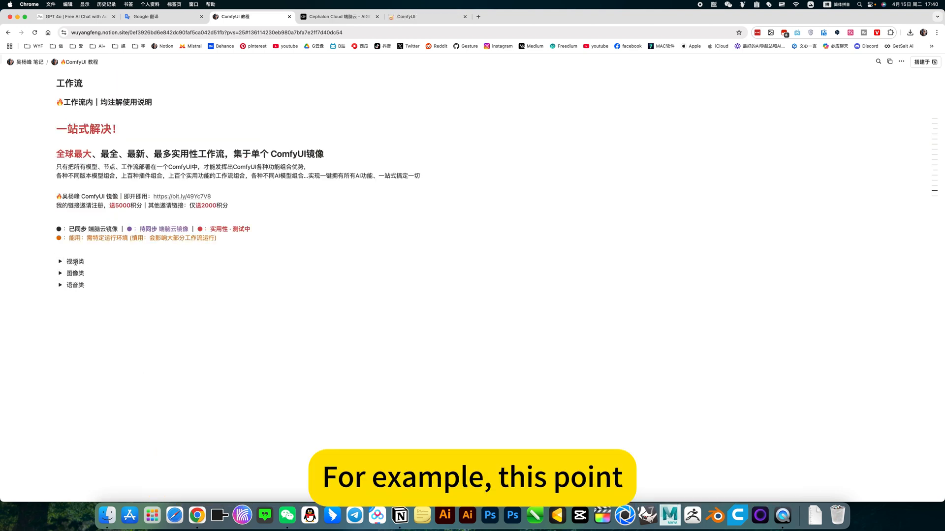
Step: Expand the 视频类 tutorial section and browse its download and node notes
left_click(55, 262)
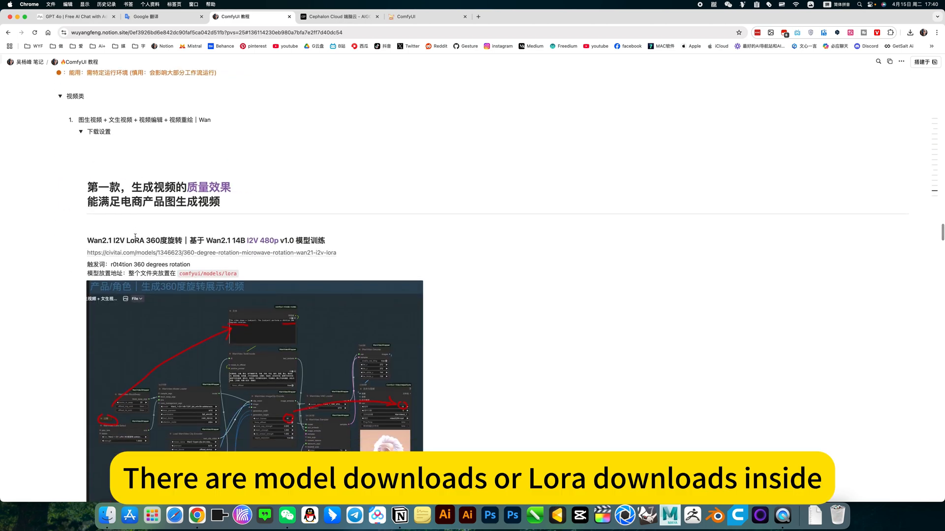
scroll("down", 3)
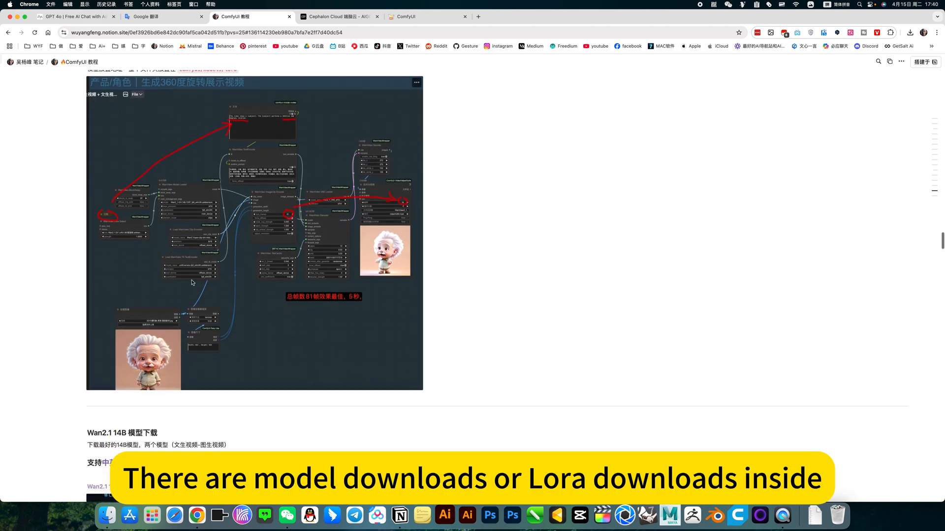
scroll("down", 3)
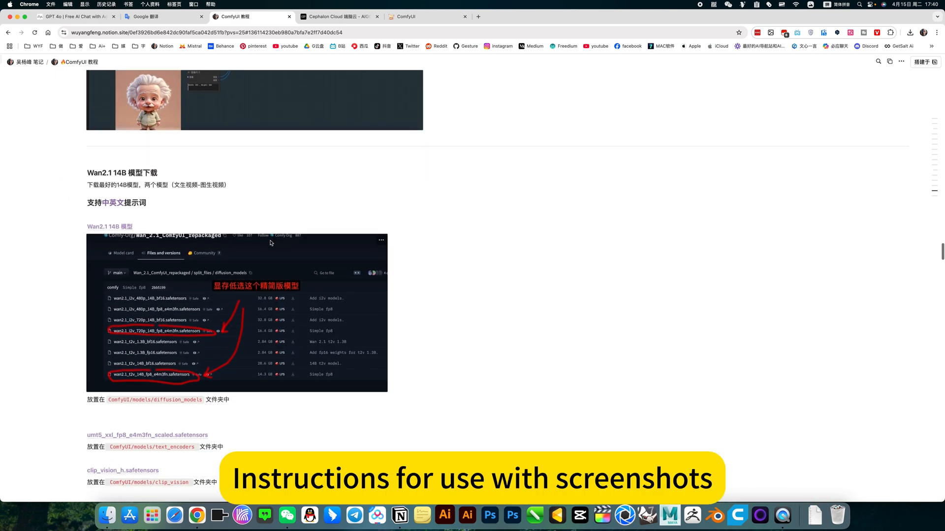
scroll("down", 3)
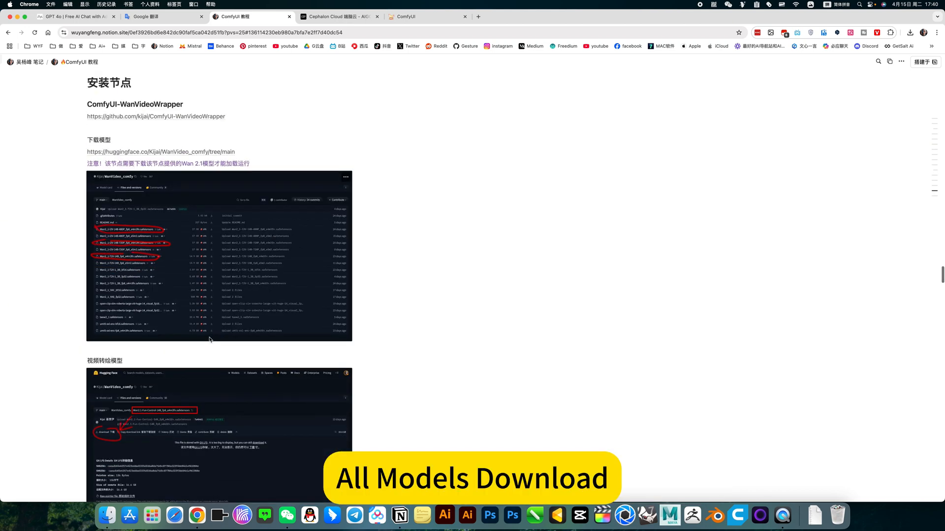
scroll("down", 3)
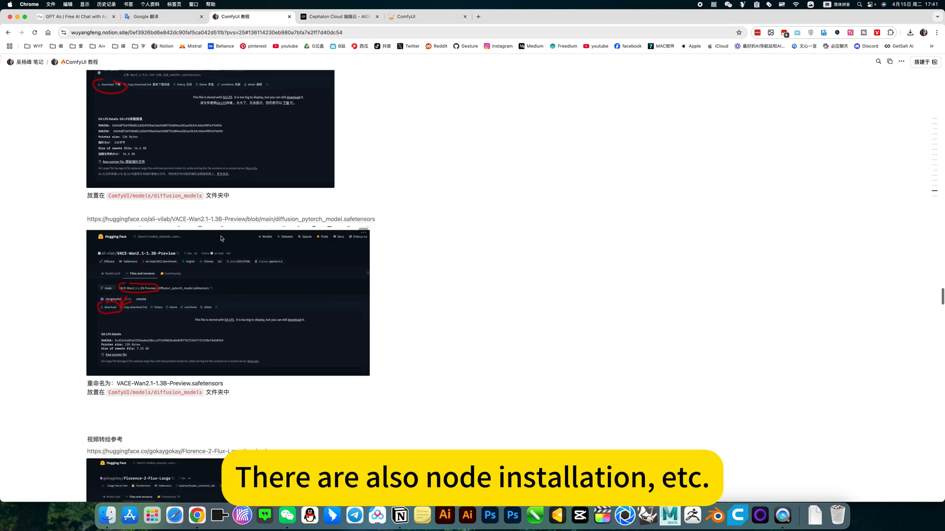
scroll("down", 3)
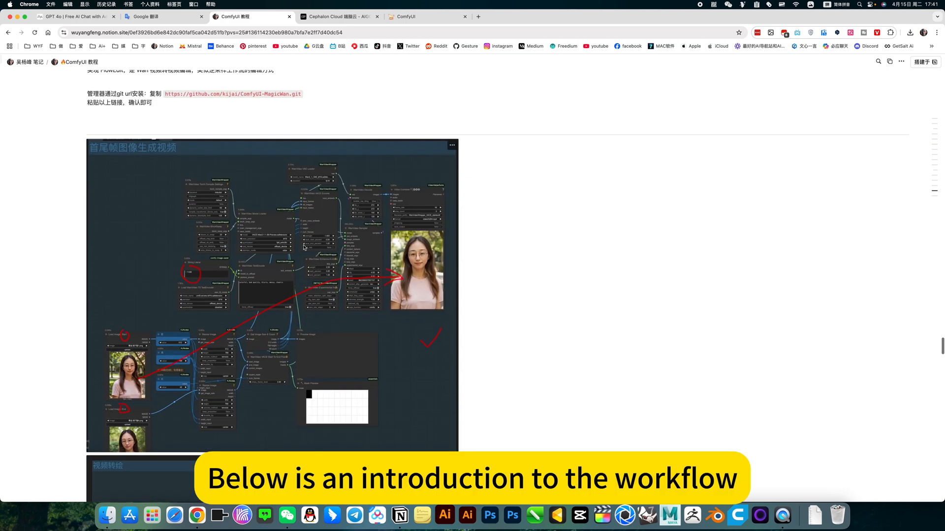
mouse_move(340, 366)
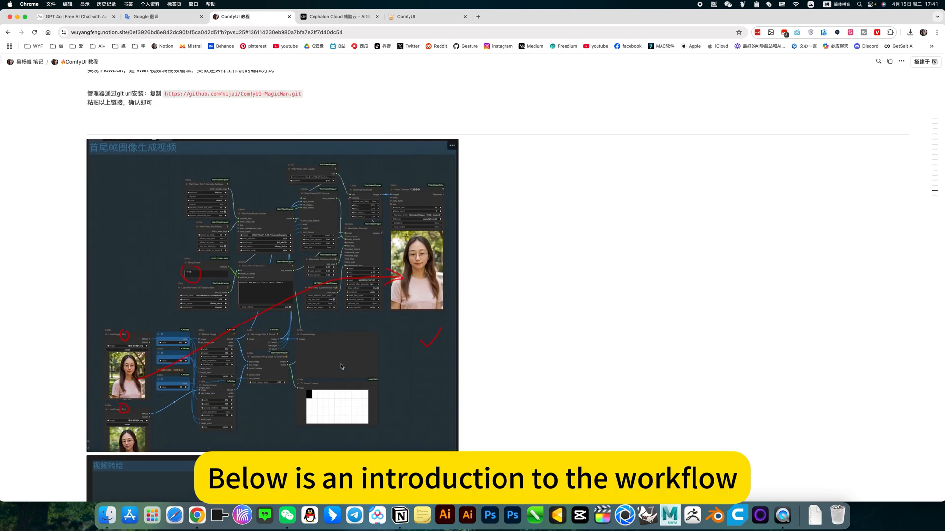
scroll("down", 3)
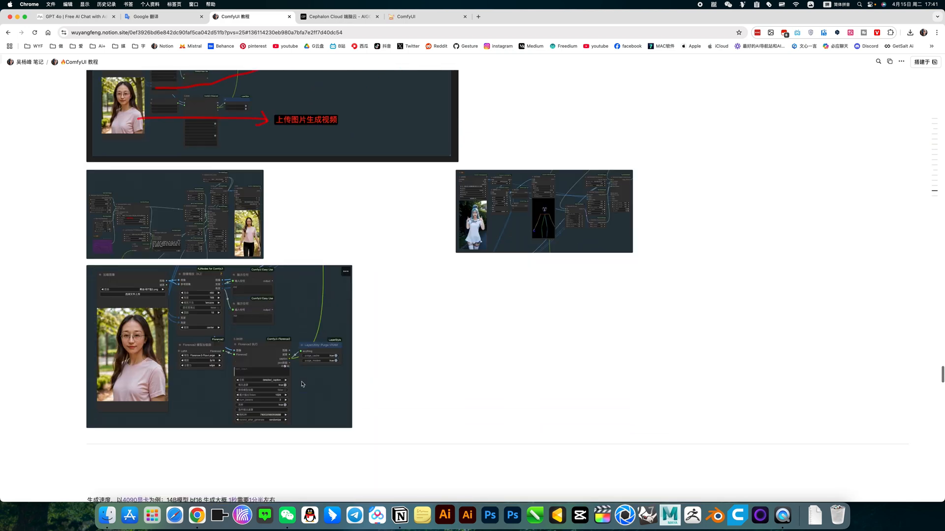
scroll("down", 3)
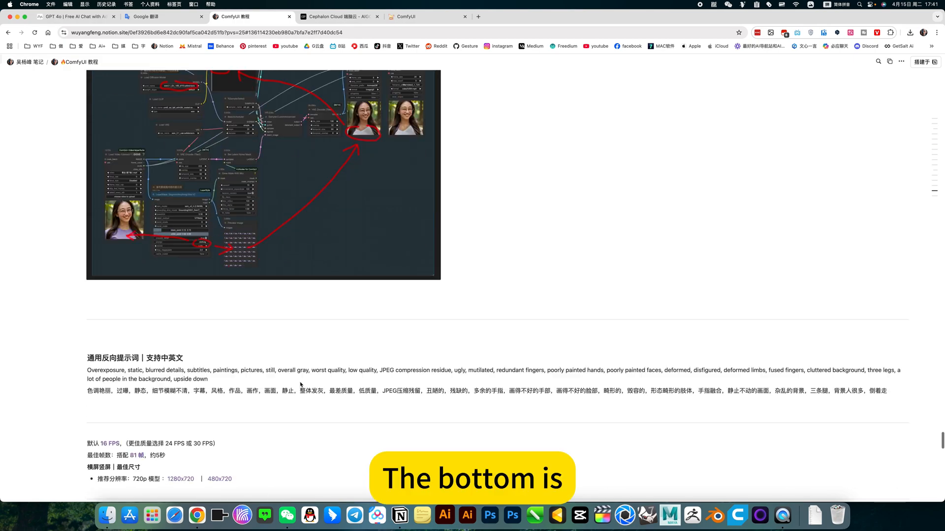
scroll("down", 3)
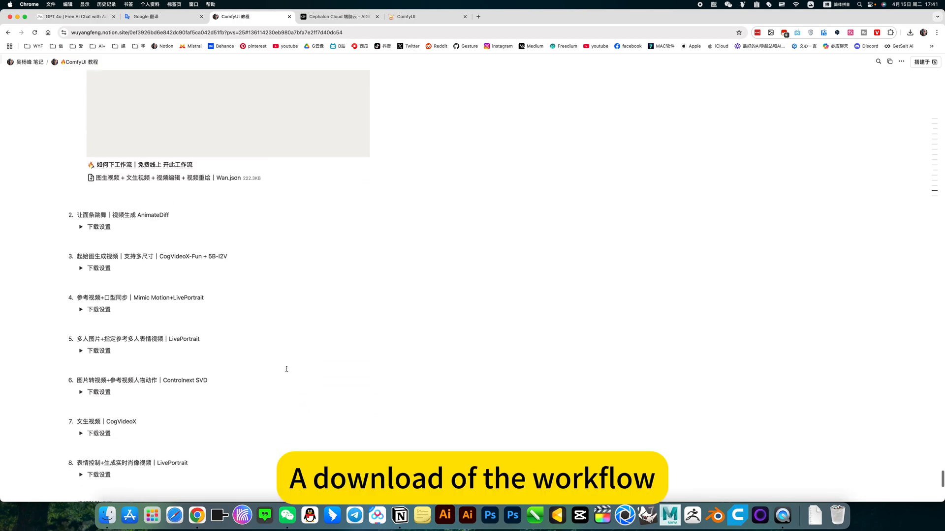
scroll("down", 3)
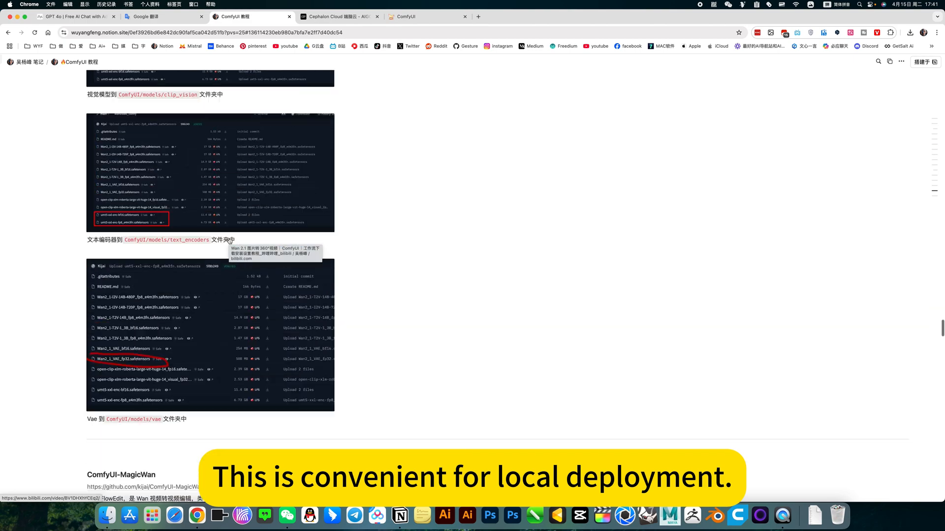
scroll("down", 3)
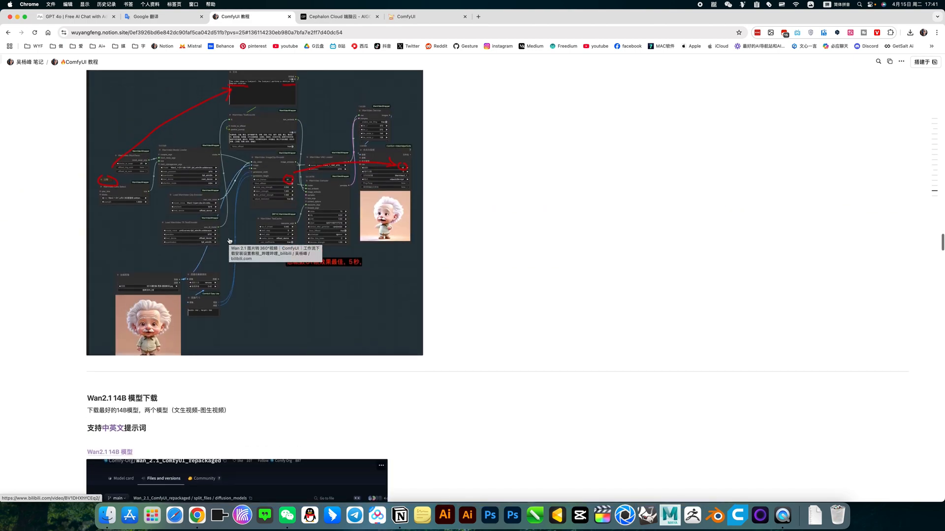
scroll("up", 3)
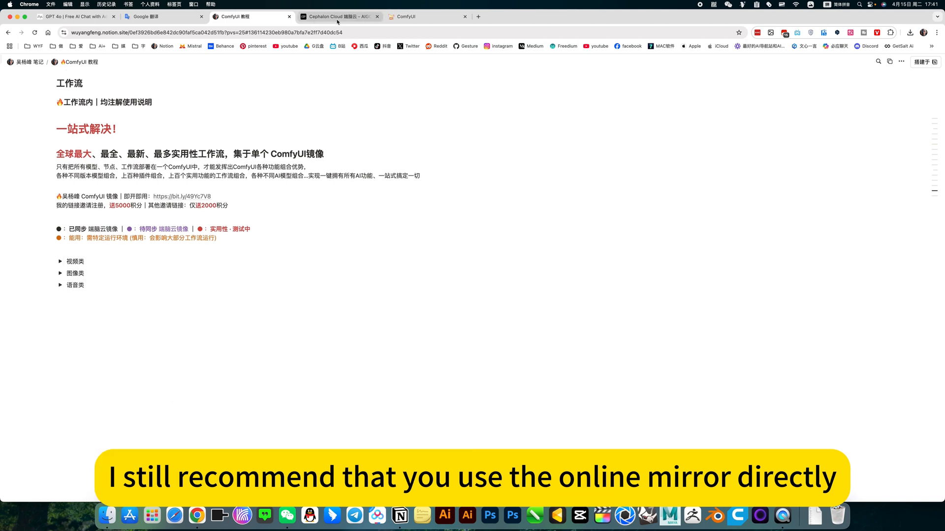
Step: Return to Cephalon Cloud and relaunch the ComfyUI mirror with the Wan2.1 workflow
left_click(339, 16)
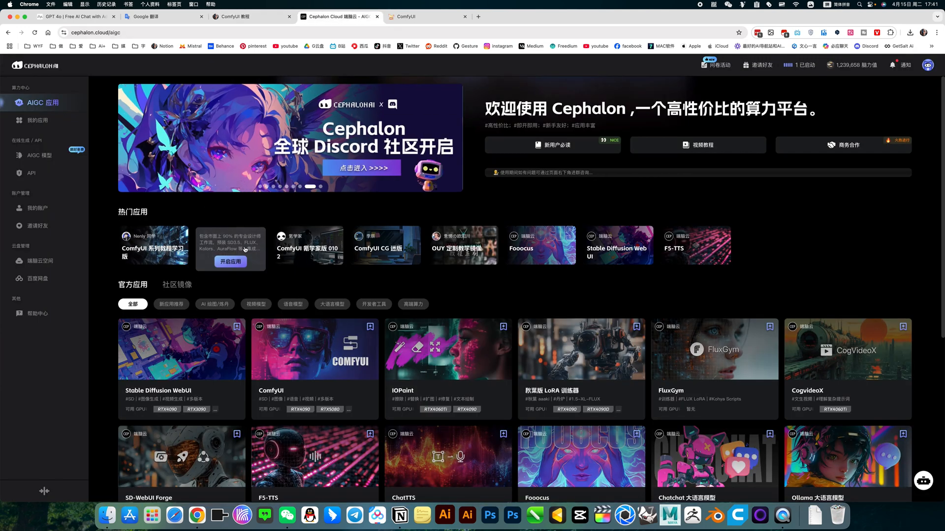
left_click(407, 15)
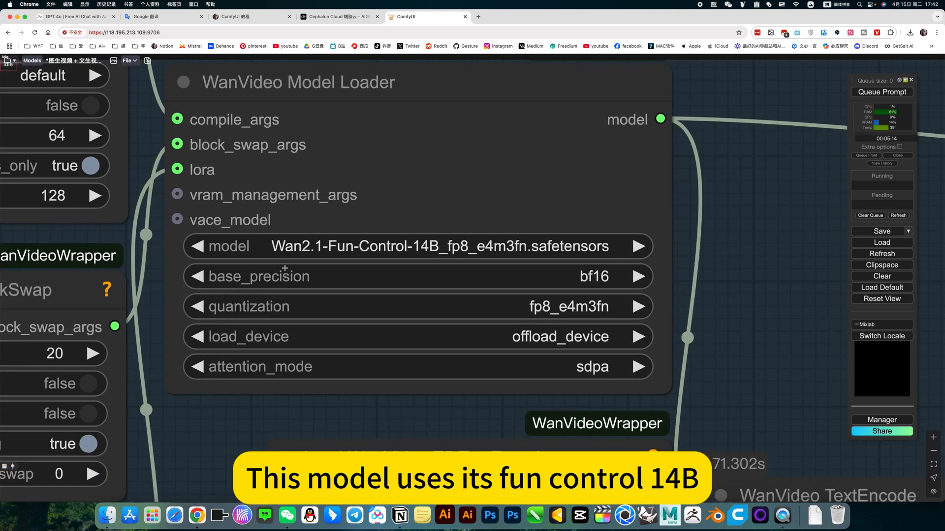
mouse_move(391, 255)
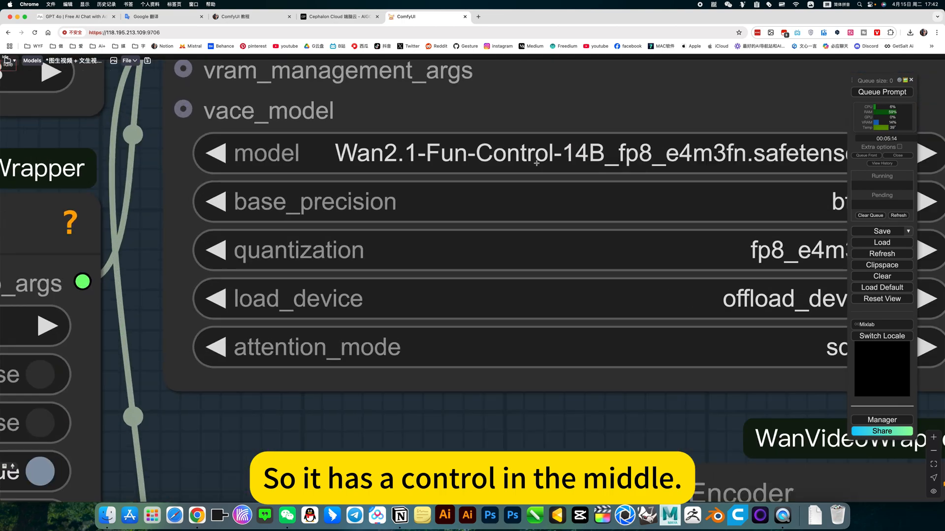
scroll("down", 3)
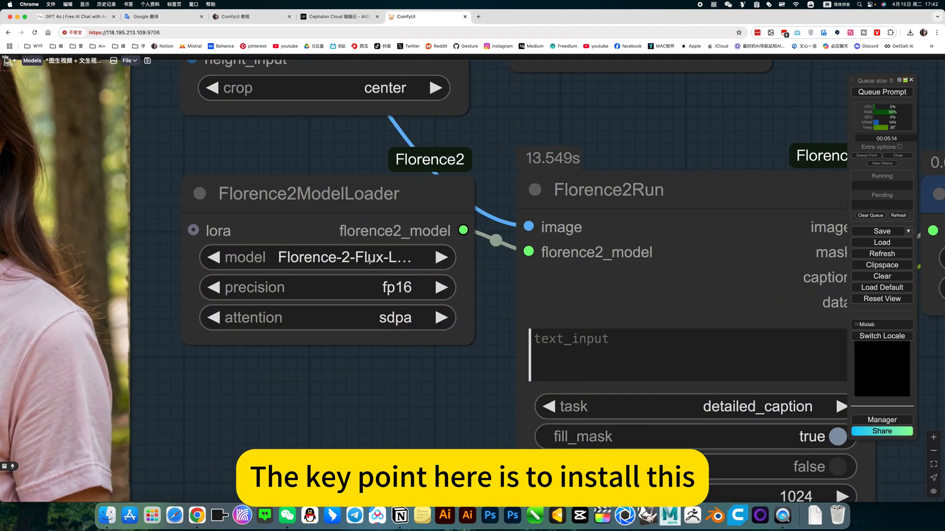
Step: List the Florence2ModelLoader's caption models such as Florence-2-Flux-Large and CogFlorence
left_click(349, 258)
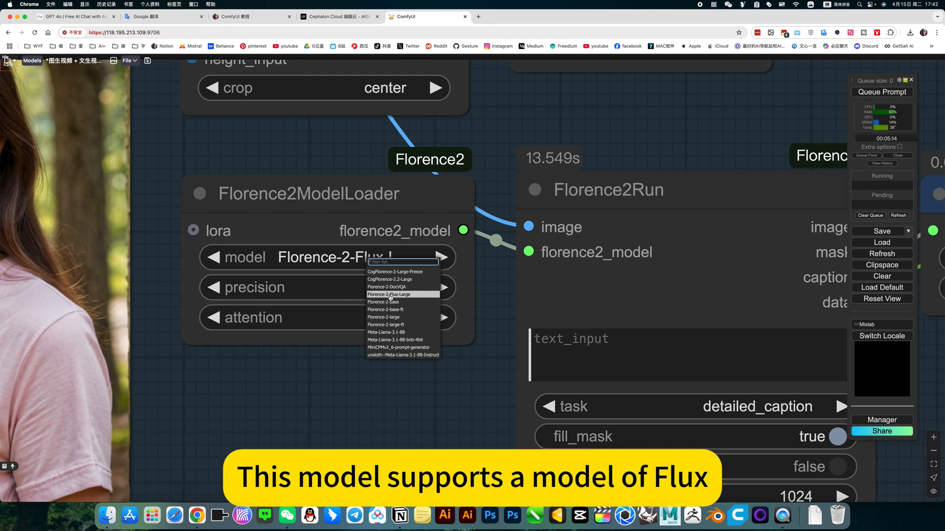